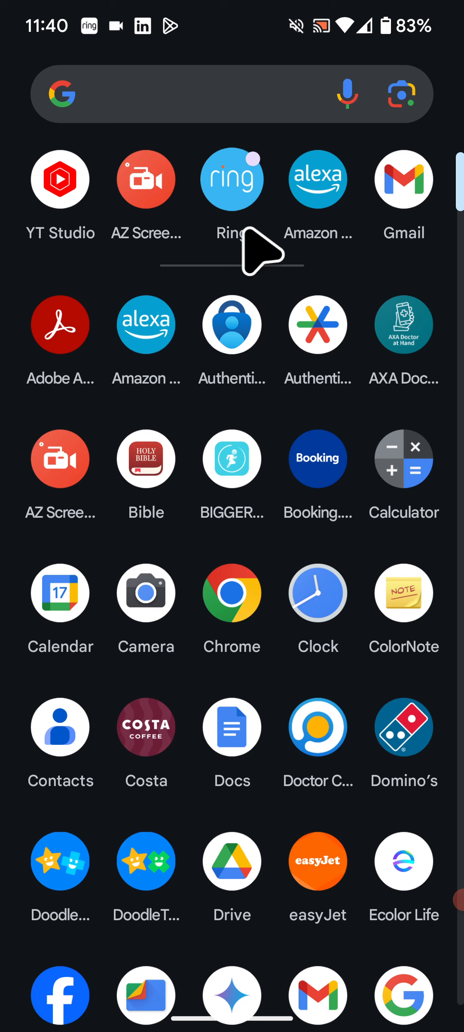
- In Ring, open the Front Door camera's settings and toggle motion detection off
click(231, 179)
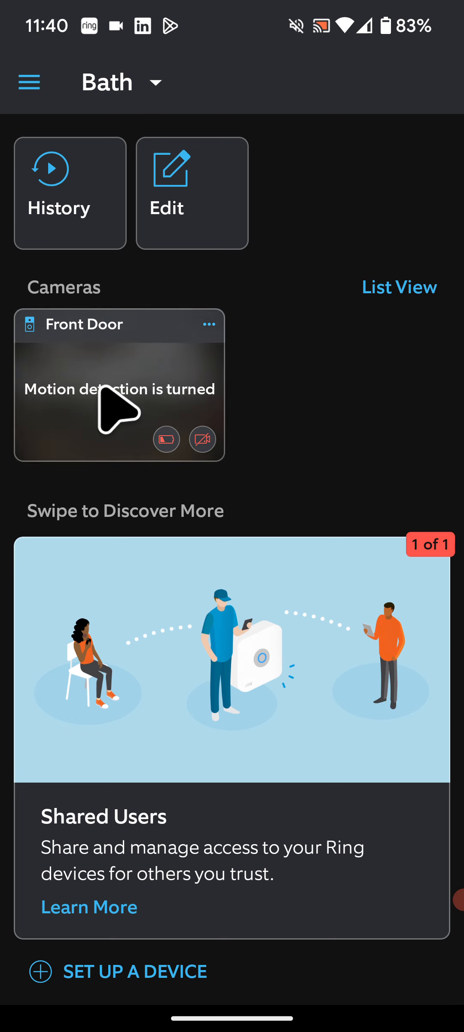
click(119, 387)
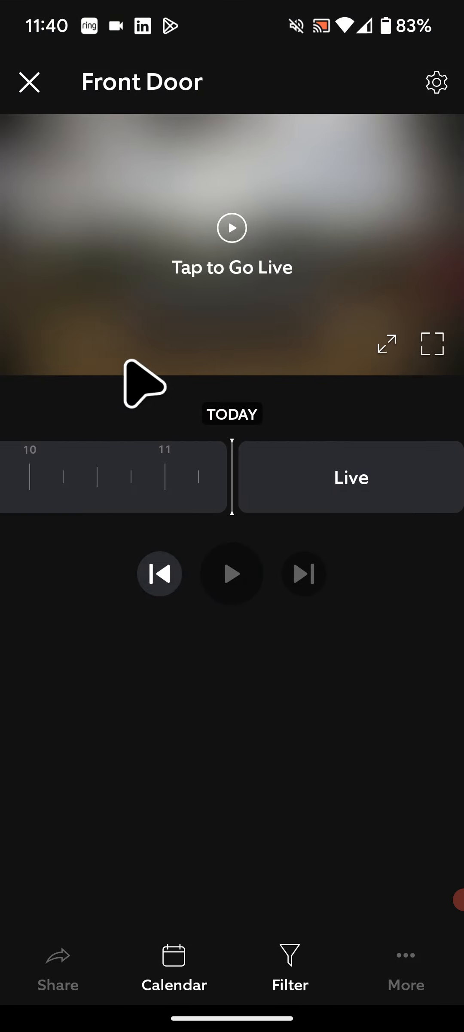
click(436, 82)
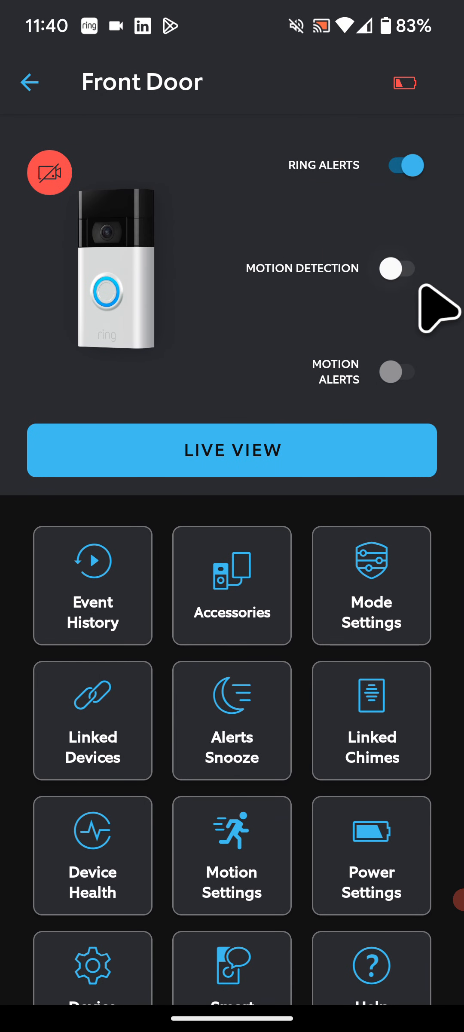
click(399, 268)
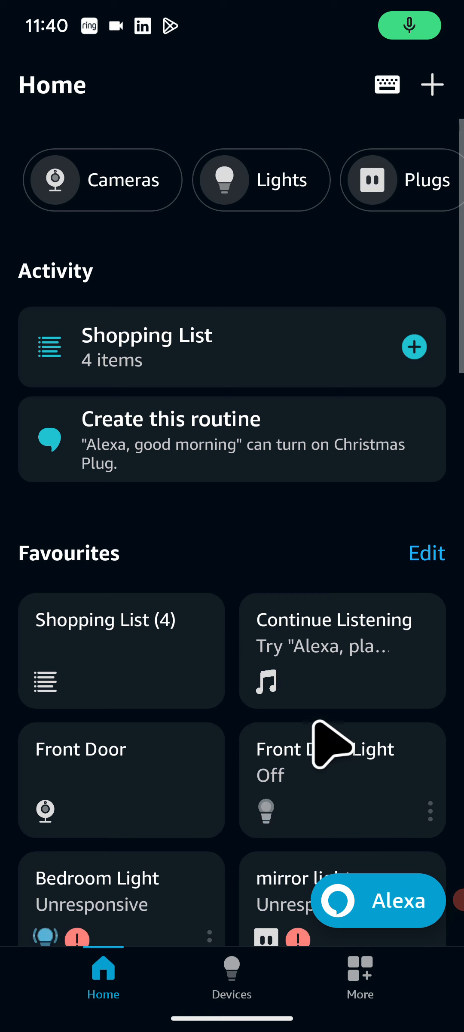
- From the Alexa routines list, create a new blank routine
click(360, 981)
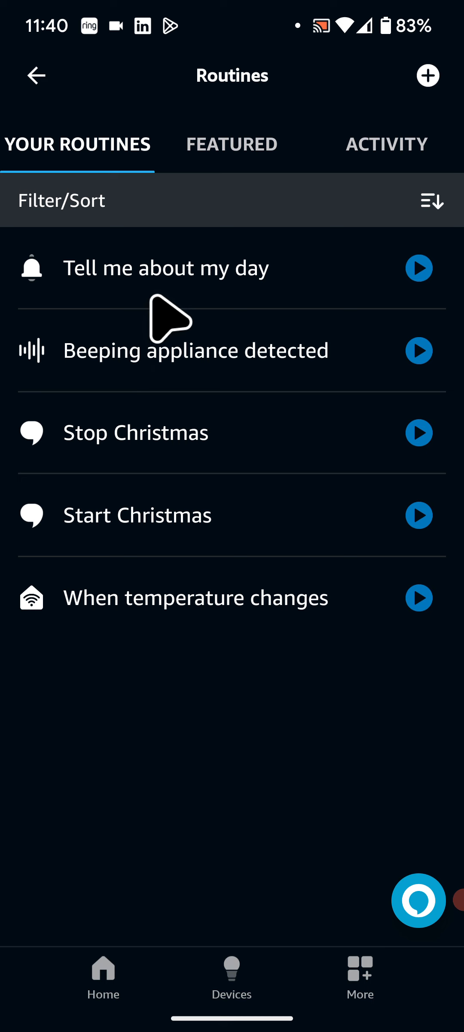
click(428, 75)
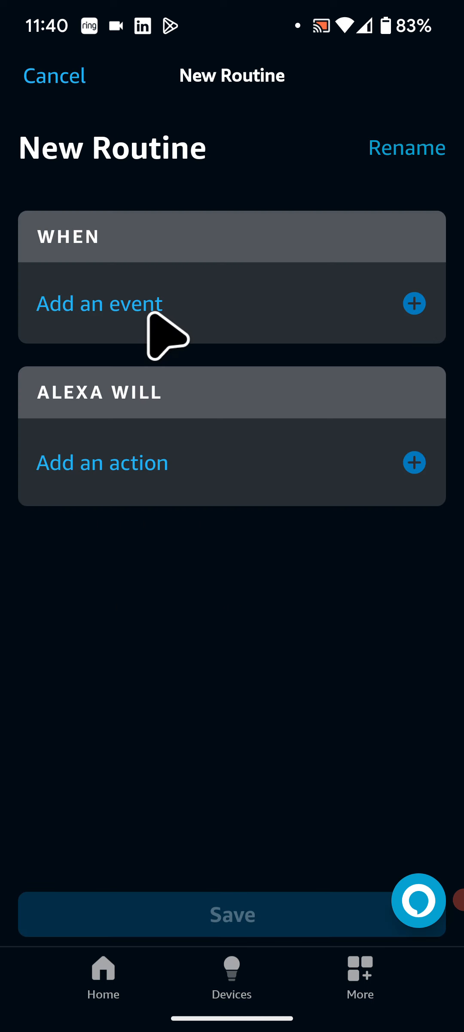
- Set the routine's event to Smart Home > Front Door > Motion Detected
click(99, 304)
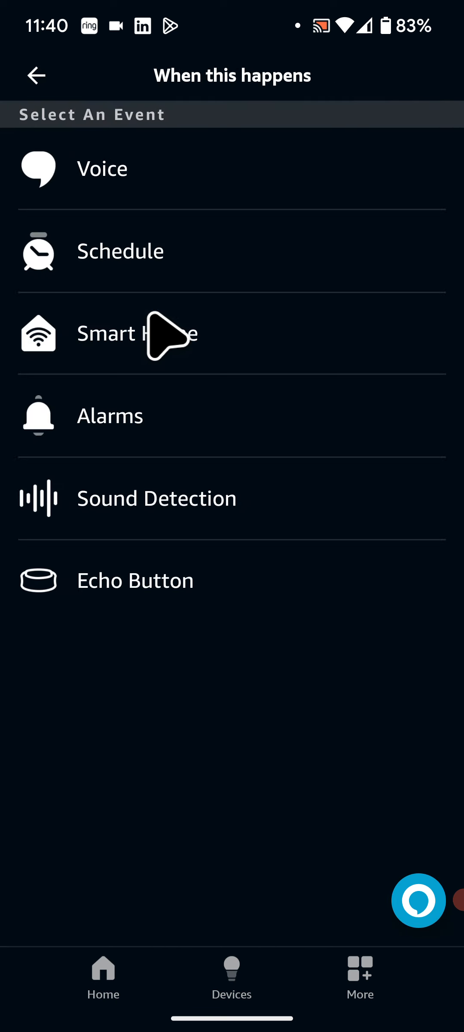
click(106, 333)
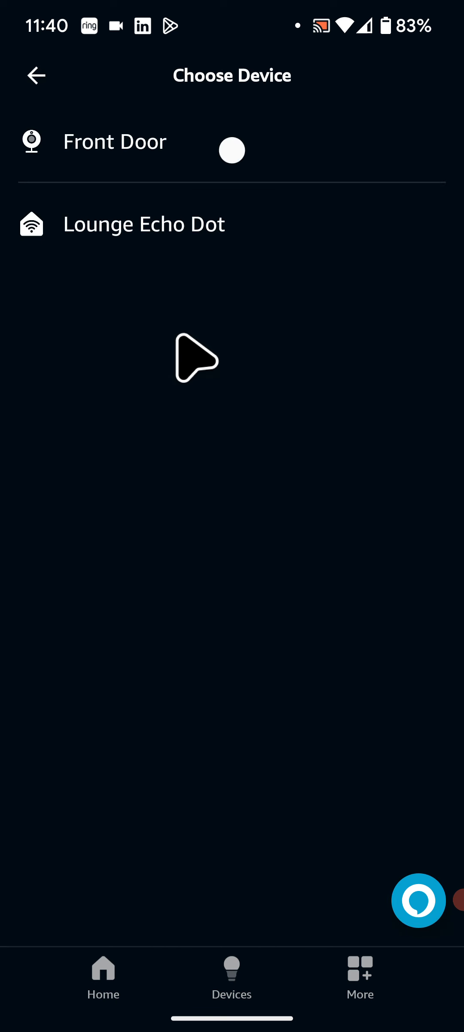
click(232, 150)
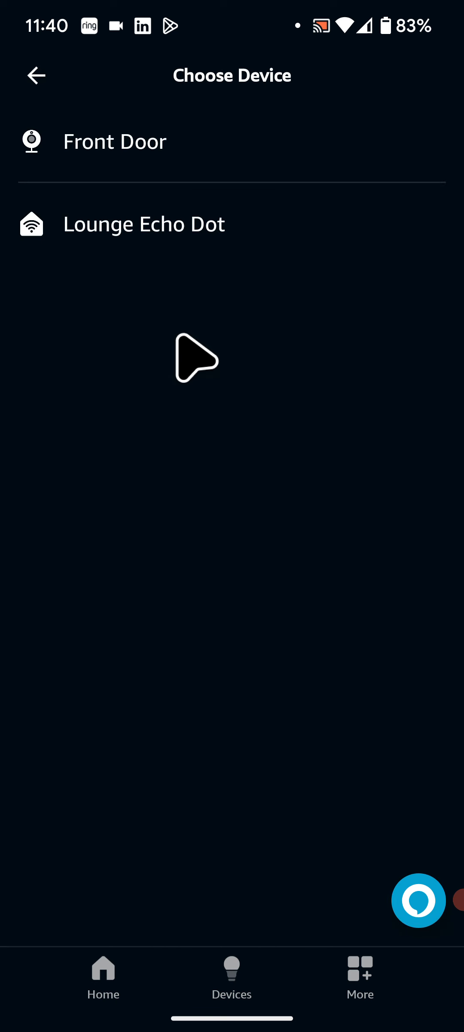
click(115, 142)
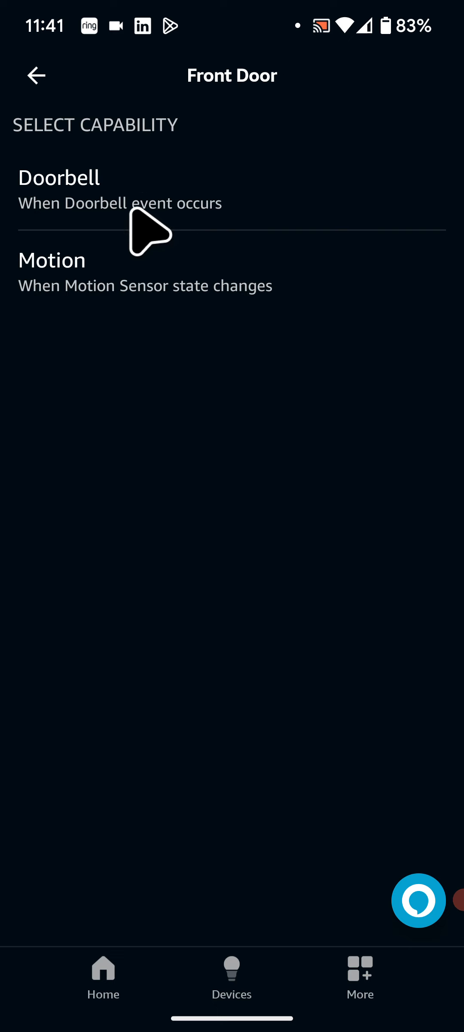
click(52, 259)
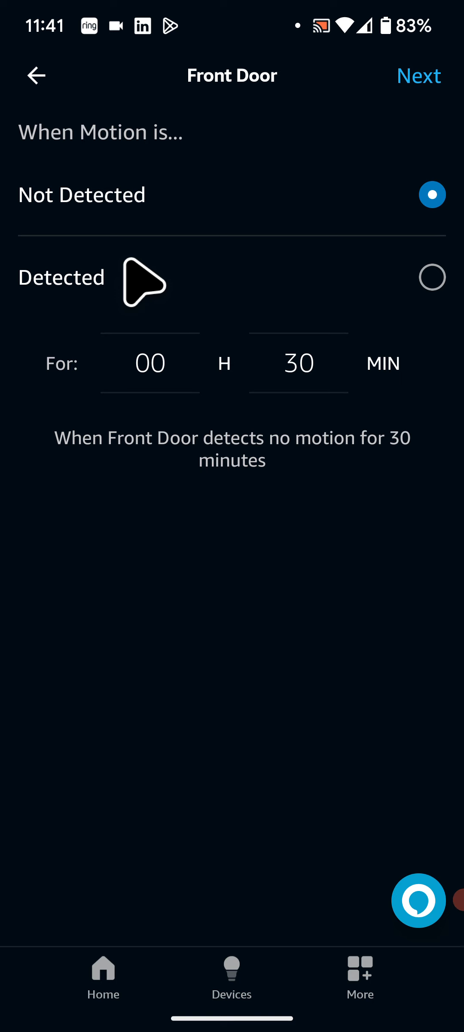
click(432, 277)
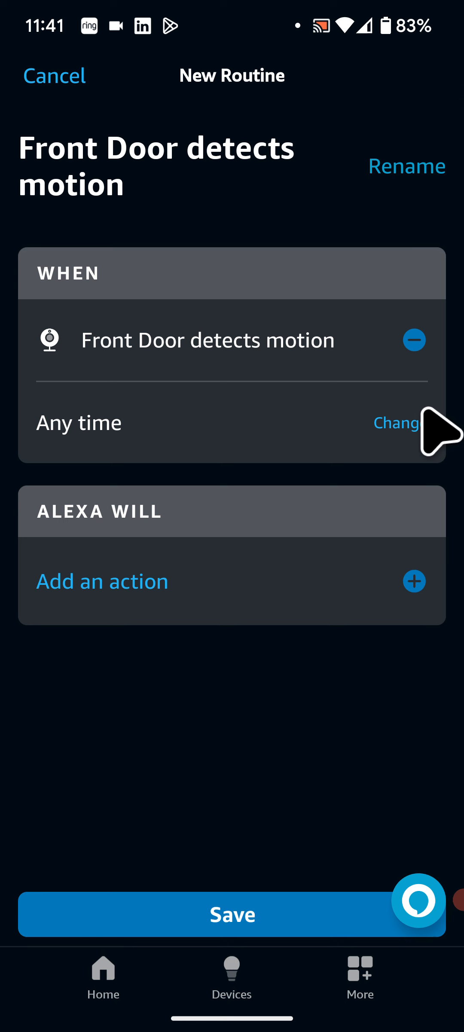
- Change the trigger's Any time to an 18:00 start and 22:00 end
click(396, 423)
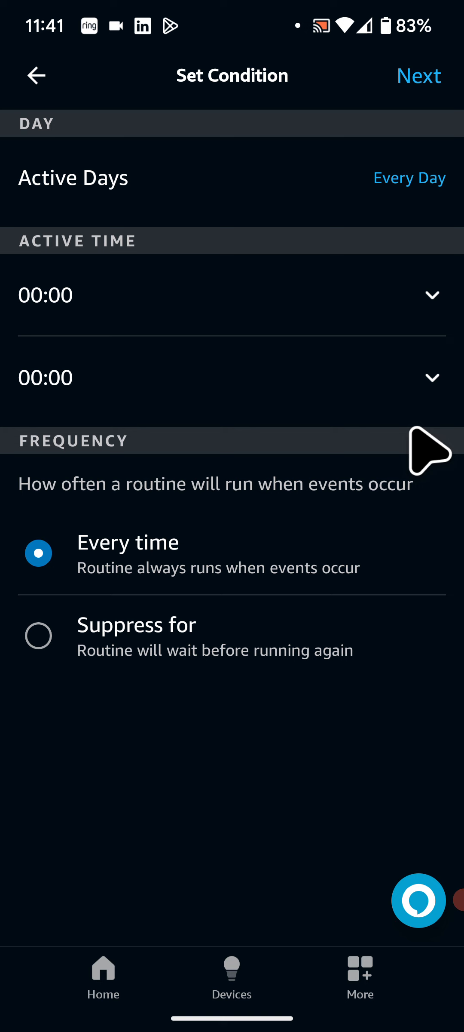
mouse_move(413, 312)
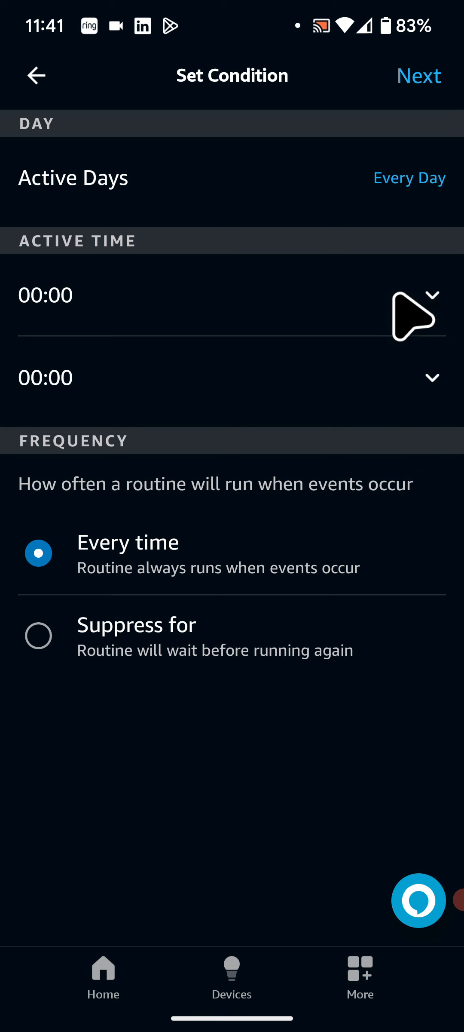
click(45, 295)
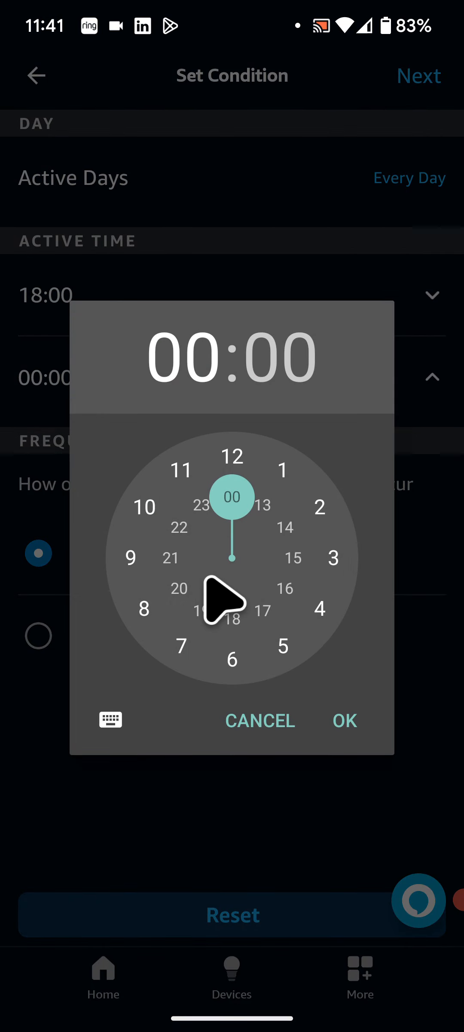
click(344, 720)
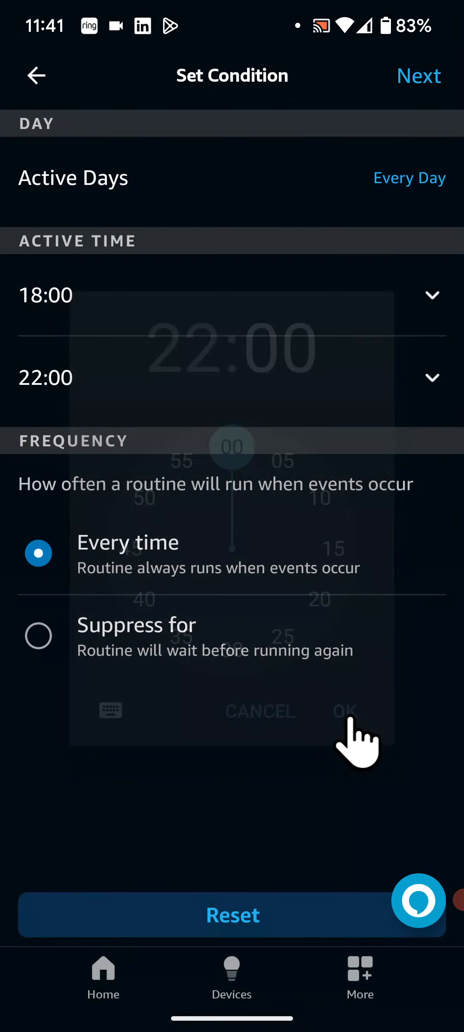
click(342, 711)
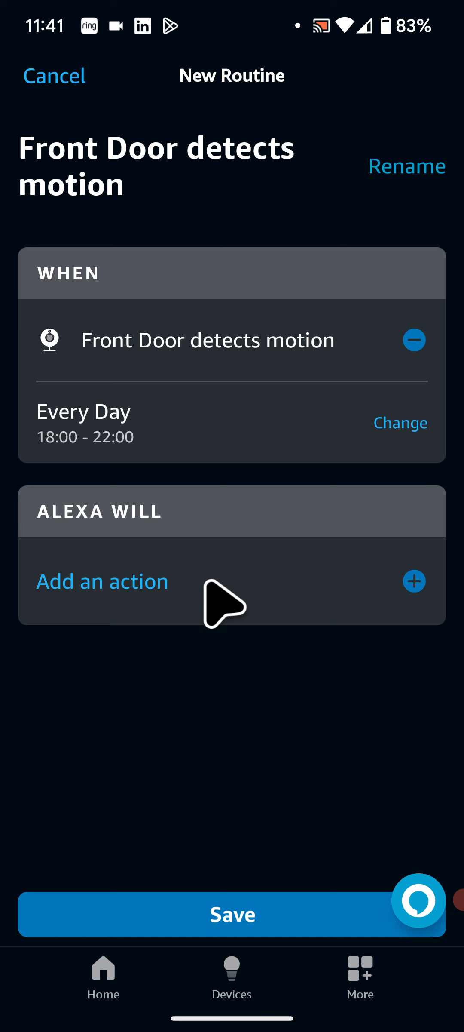
- Add a Lights action turning Front Door Light's Power on
click(102, 580)
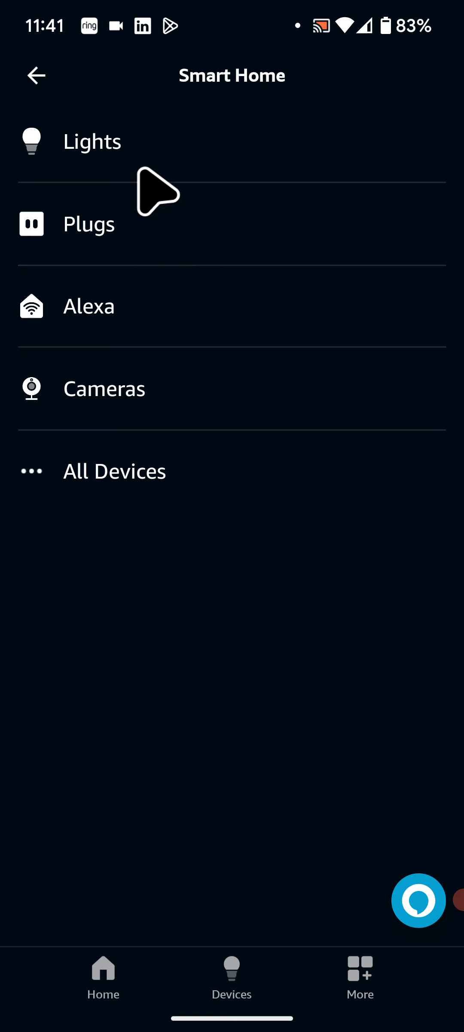
click(91, 141)
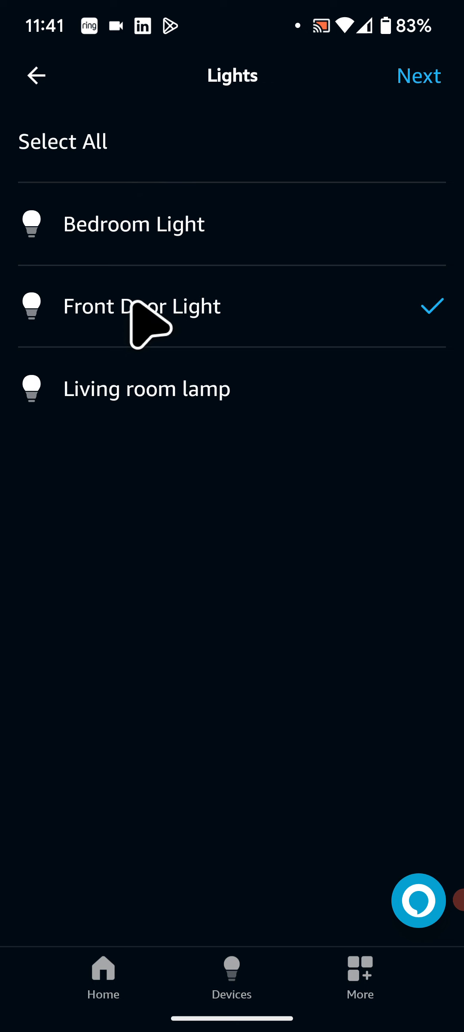
mouse_move(419, 75)
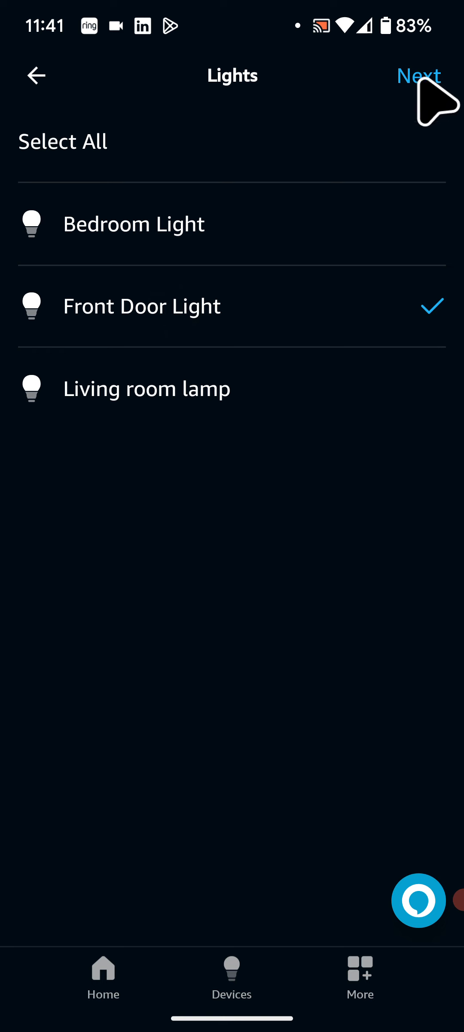
click(418, 76)
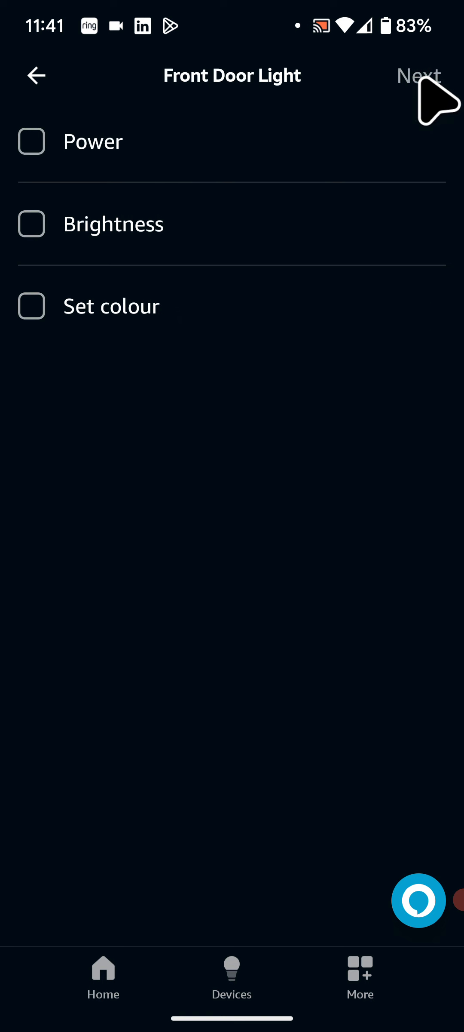
click(31, 142)
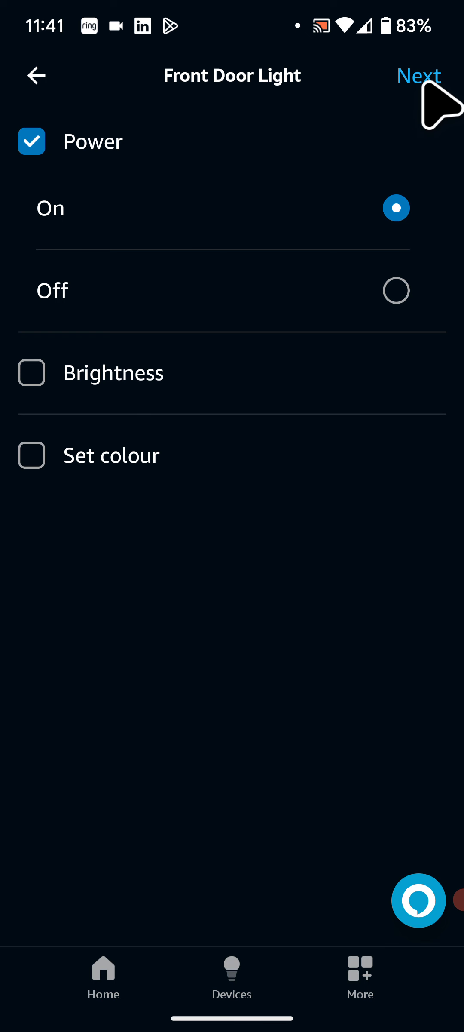
click(417, 75)
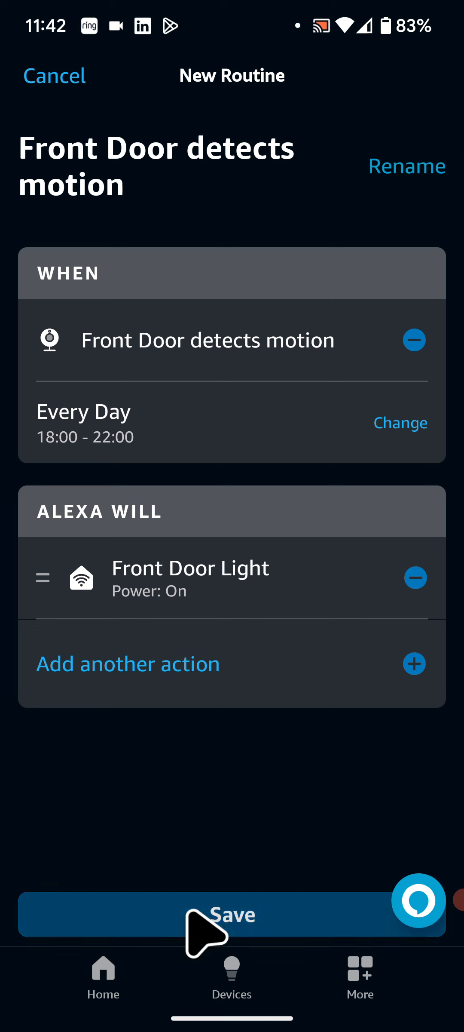
- Save the finished routine
click(231, 914)
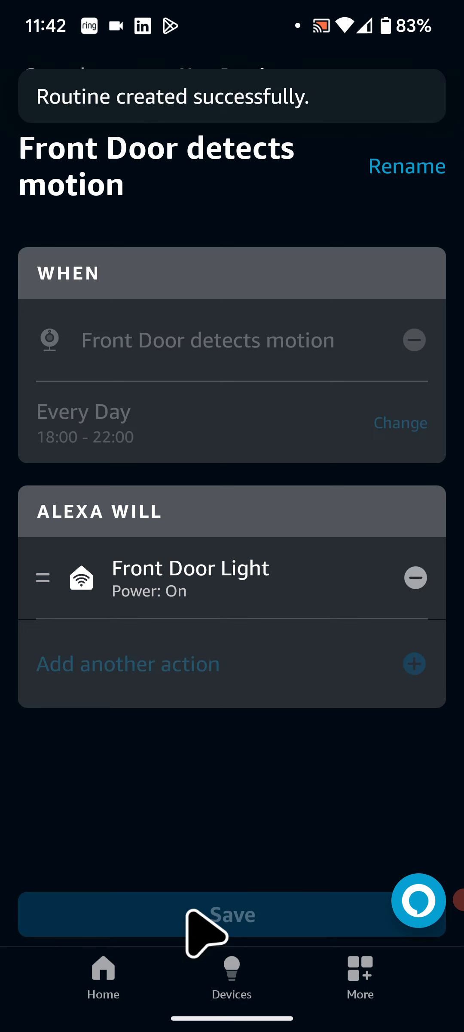
click(231, 914)
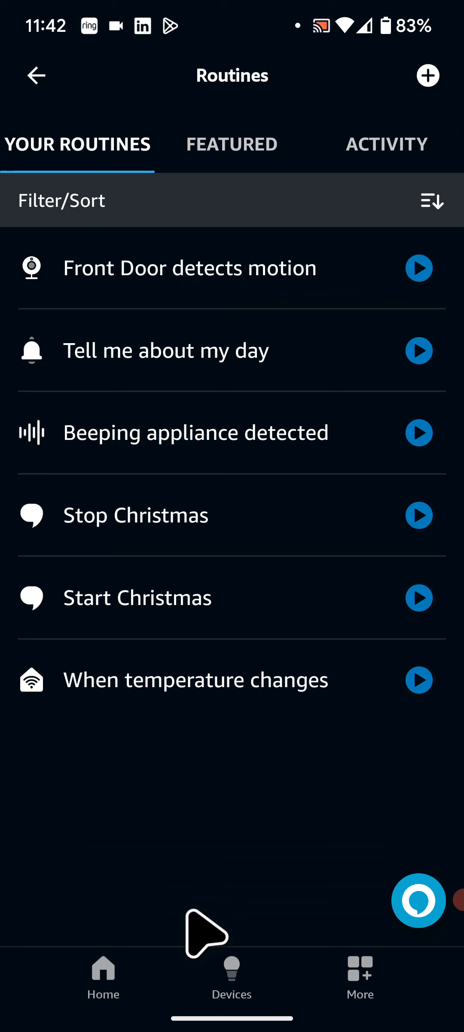